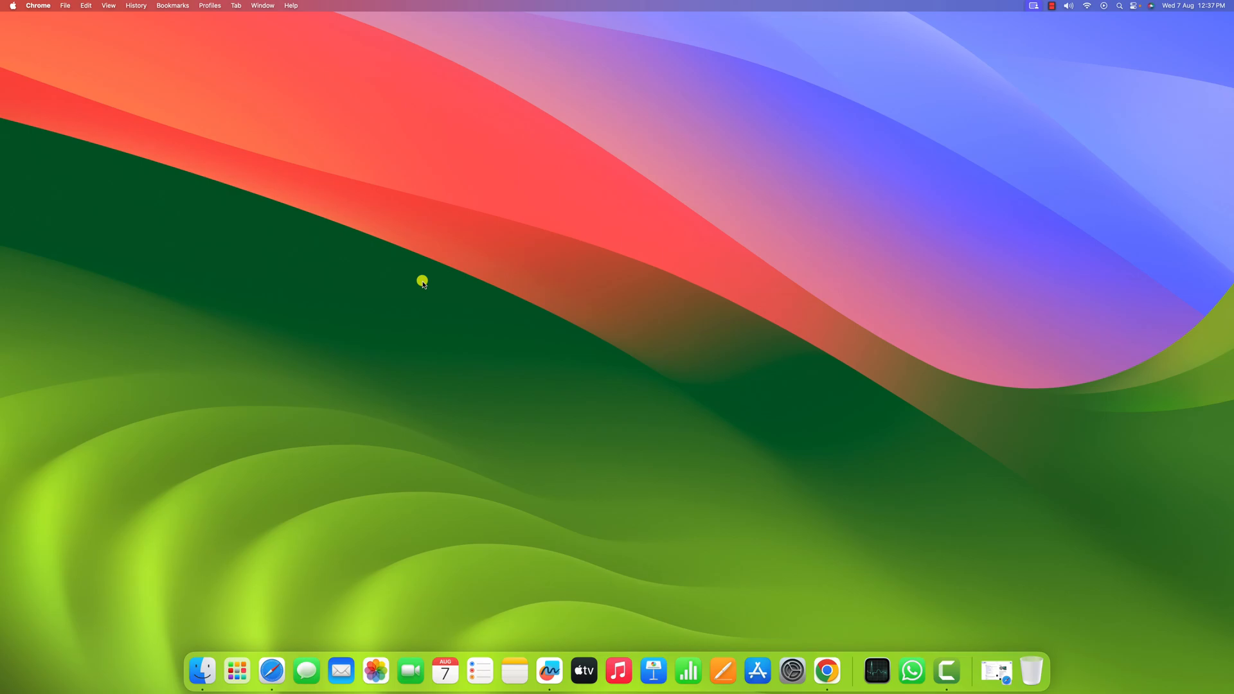
- Bring Safari forward from the Dock, showing Google results for "chatgpt"
click(280, 671)
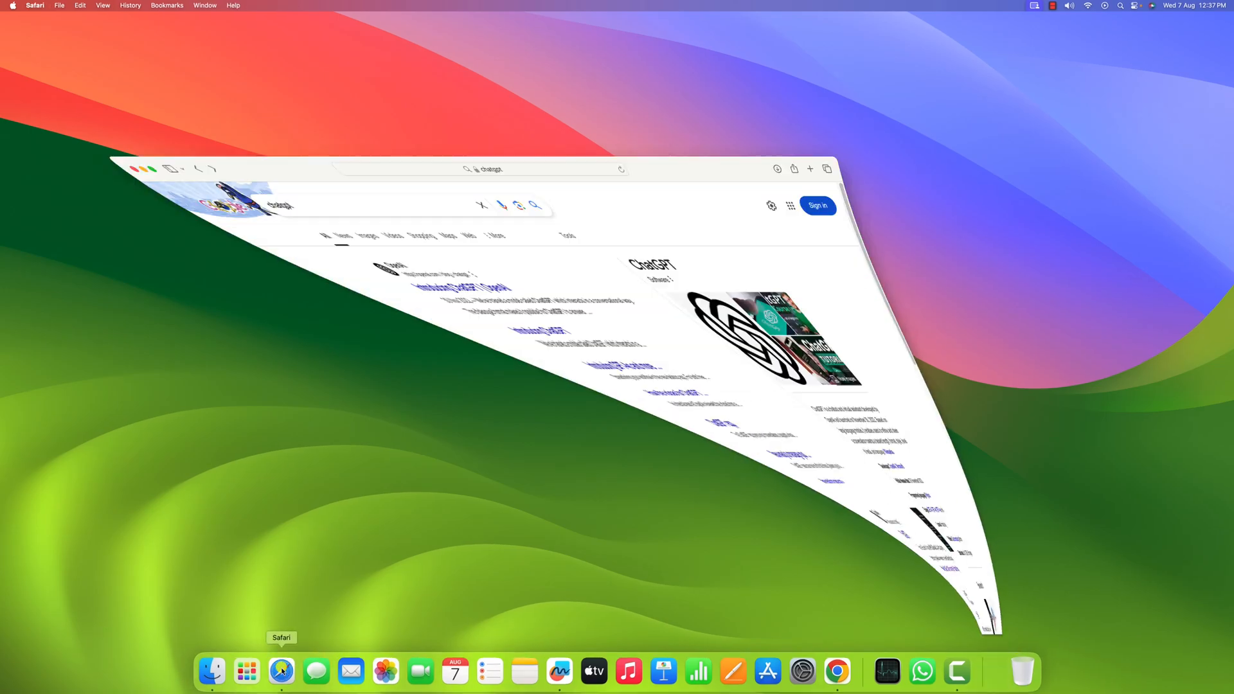
click(281, 671)
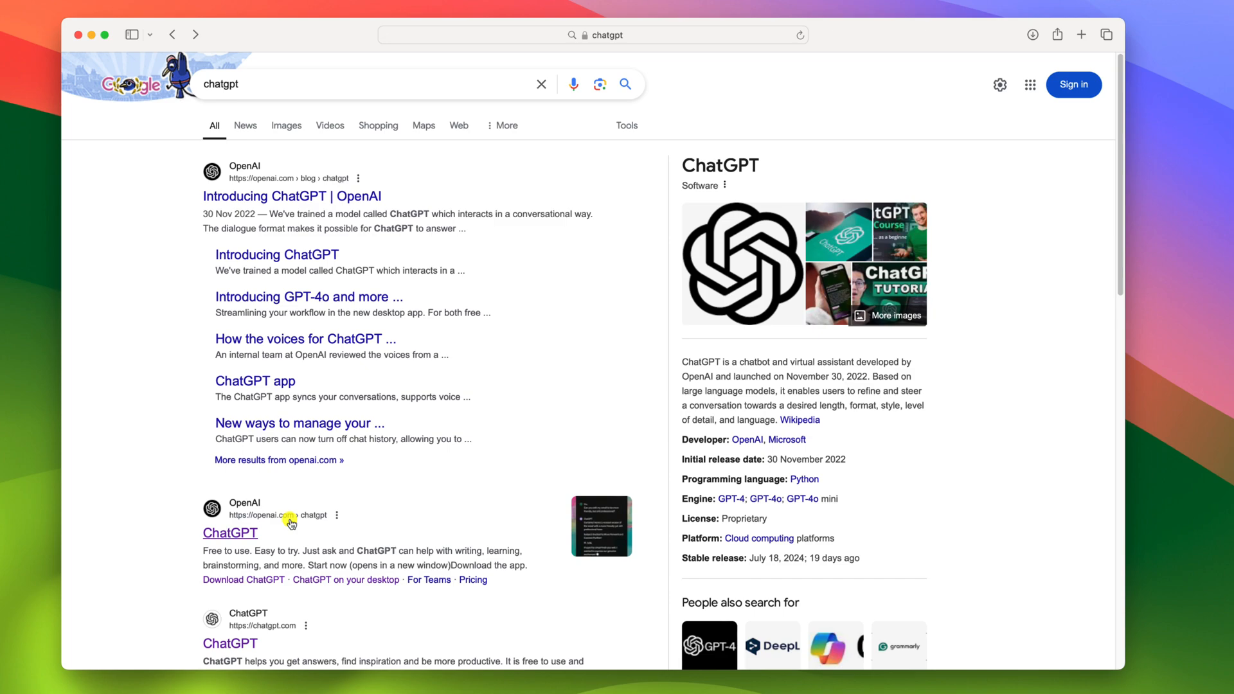
- Go to OpenAI's ChatGPT page, then its Download page scrolled to the For Desktop section
click(229, 532)
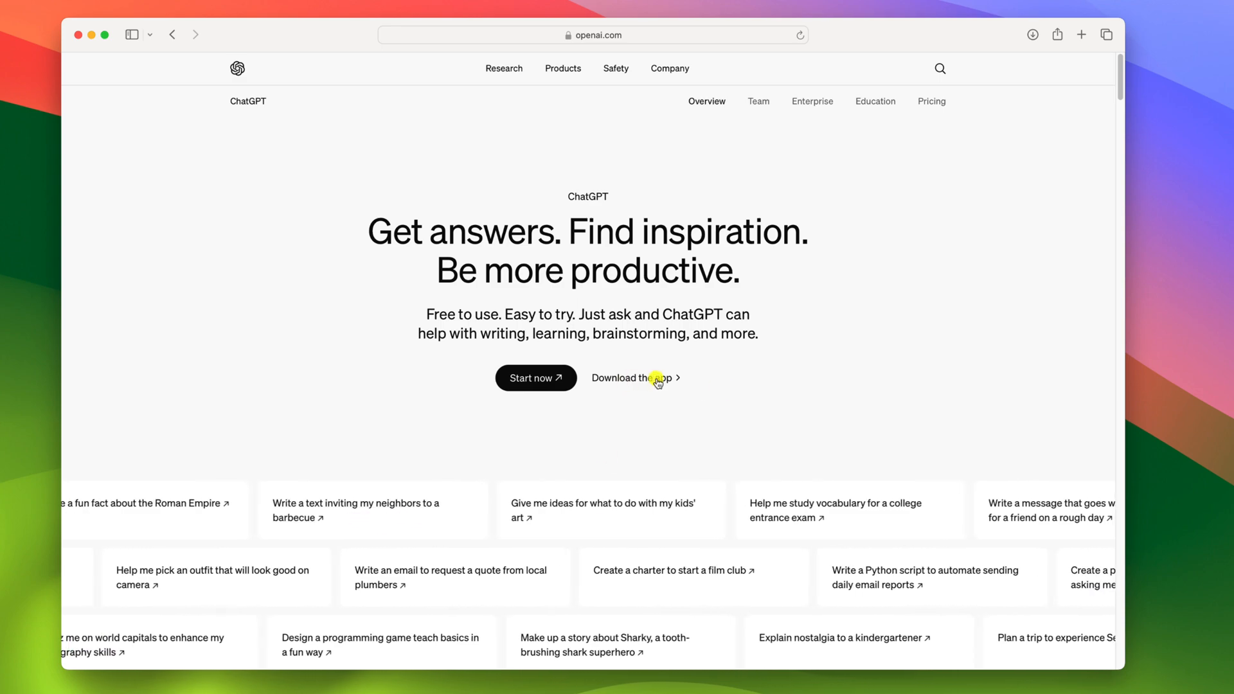
click(630, 378)
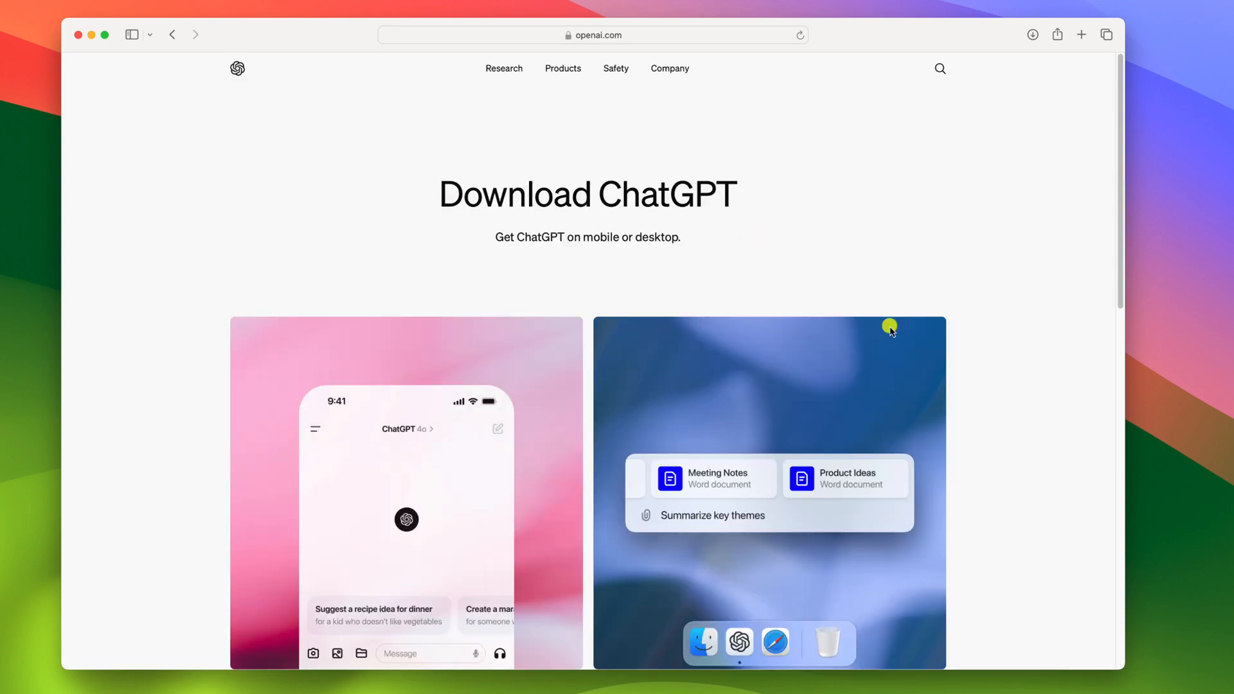
scroll(down, 3)
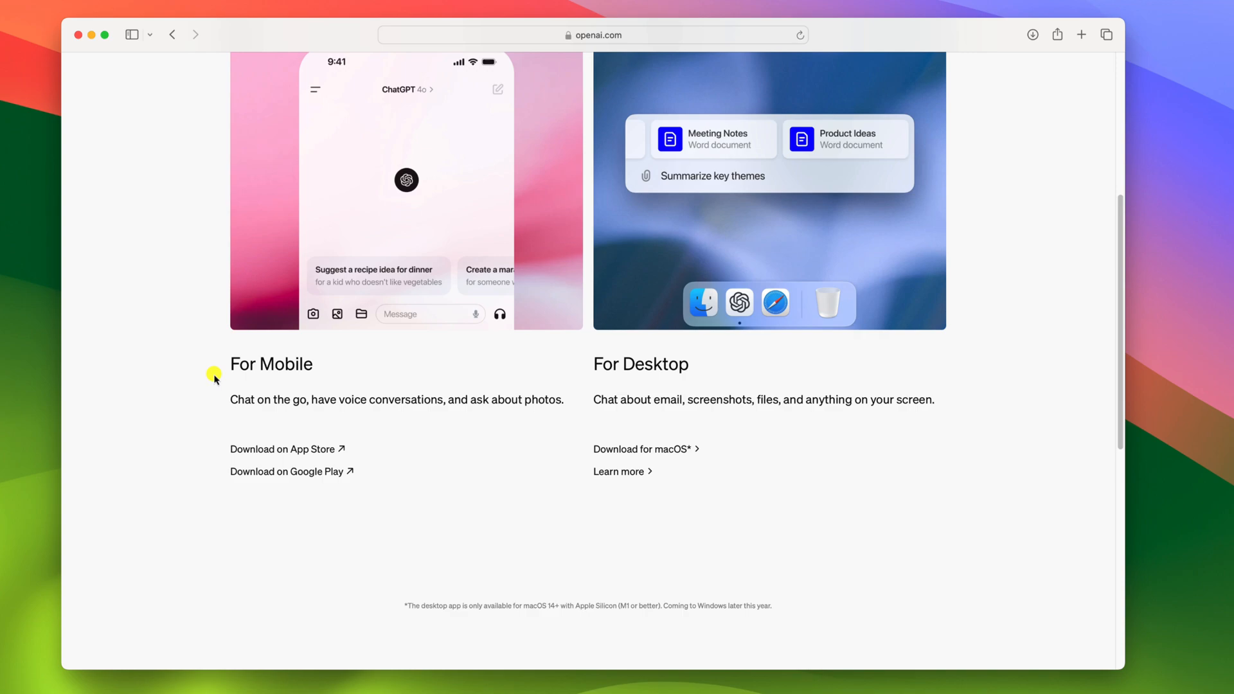
mouse_move(380, 382)
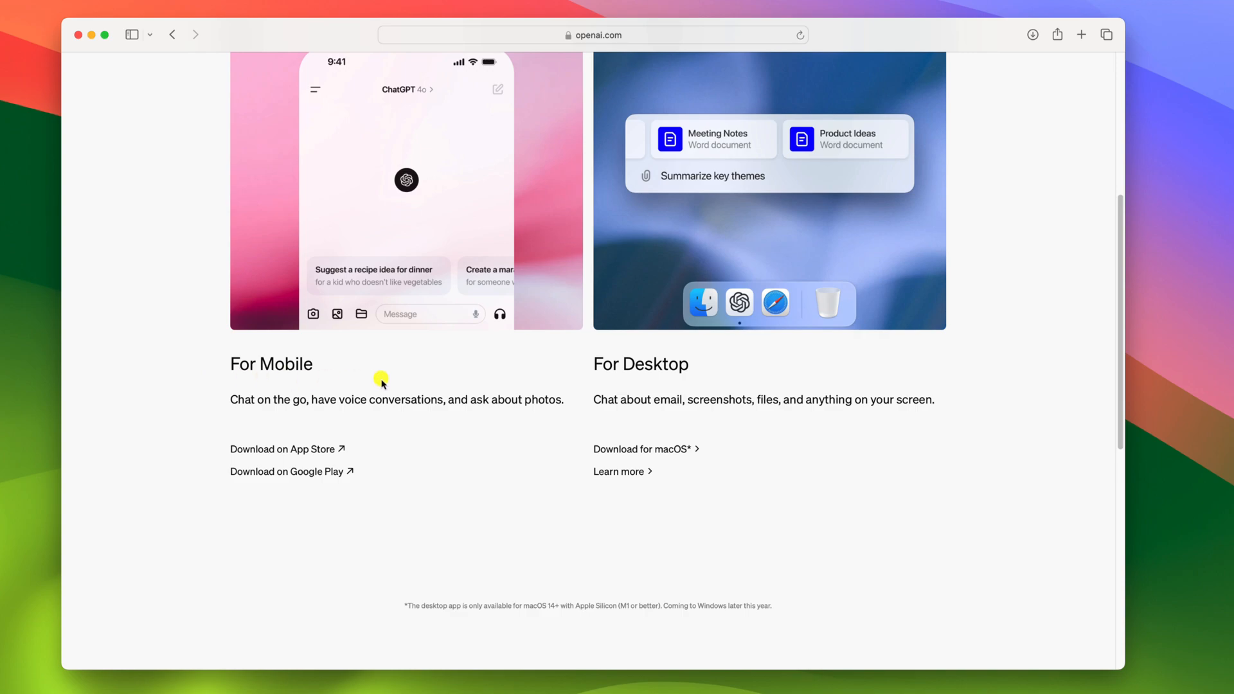
mouse_move(329, 376)
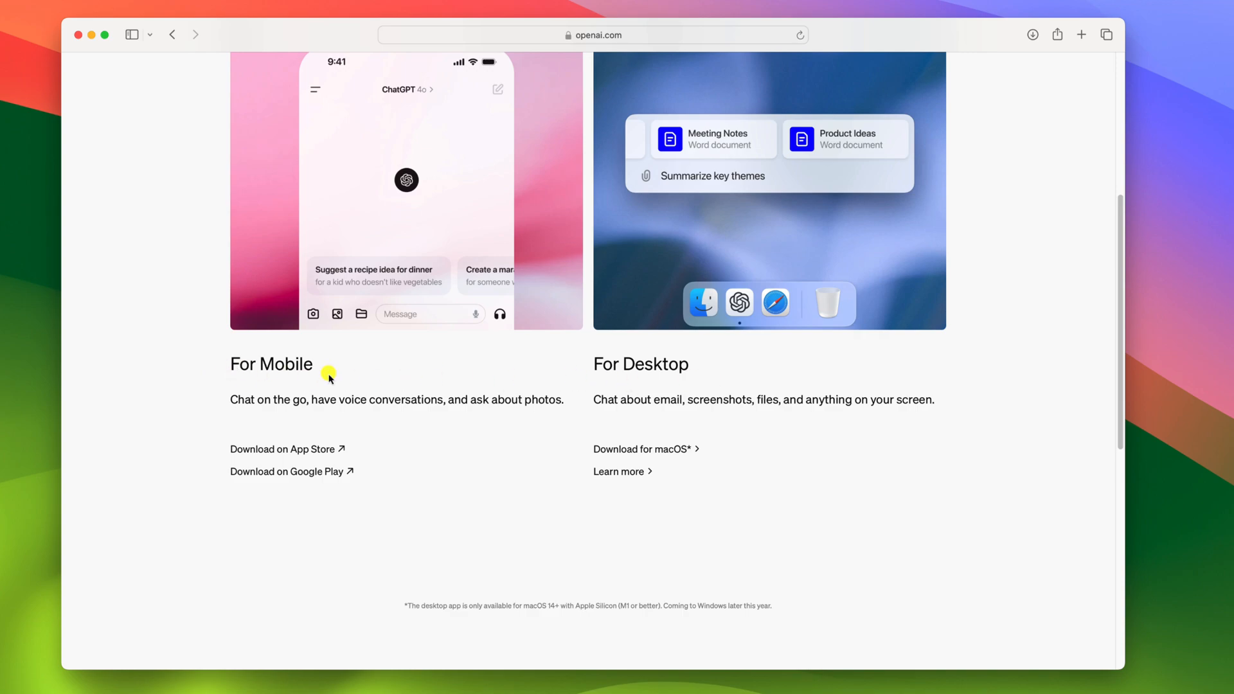
mouse_move(358, 458)
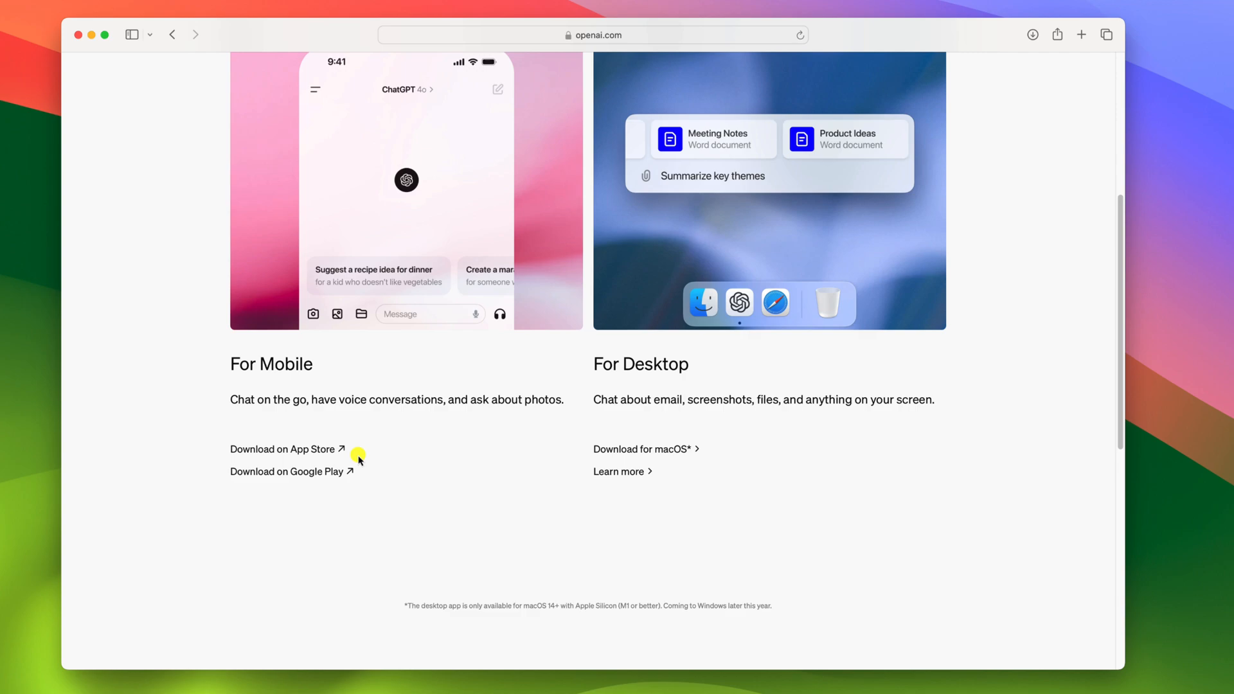
mouse_move(370, 477)
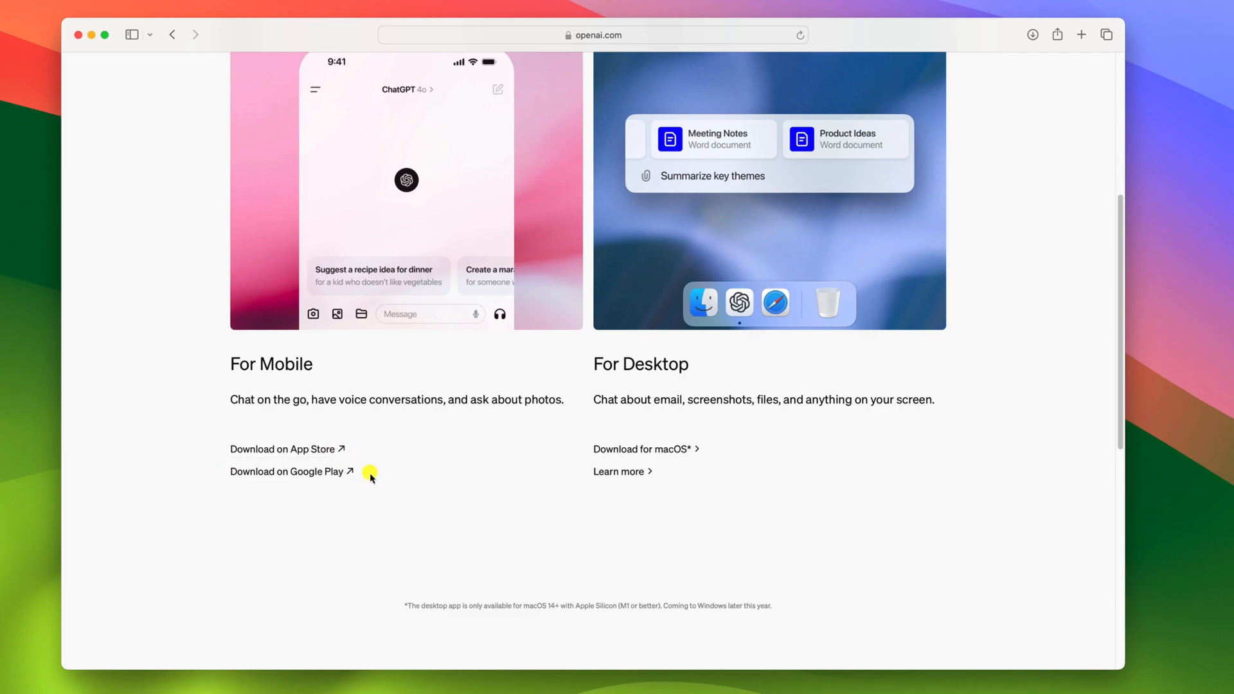
mouse_move(689, 387)
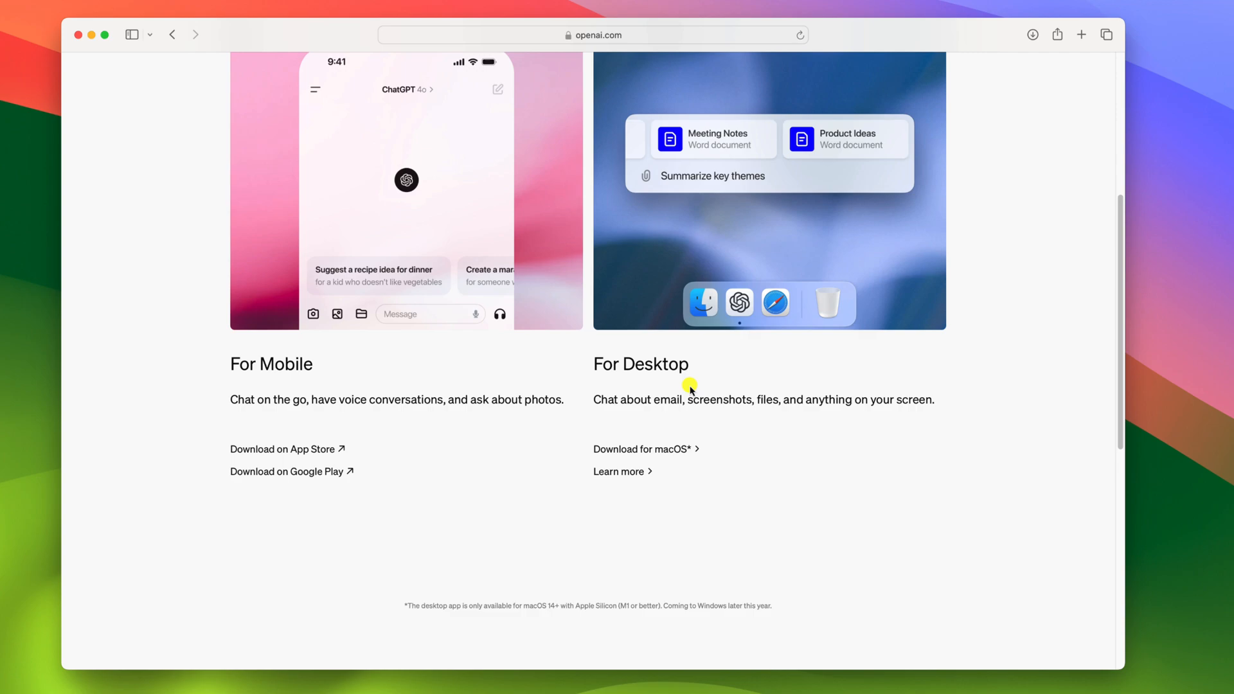
mouse_move(610, 449)
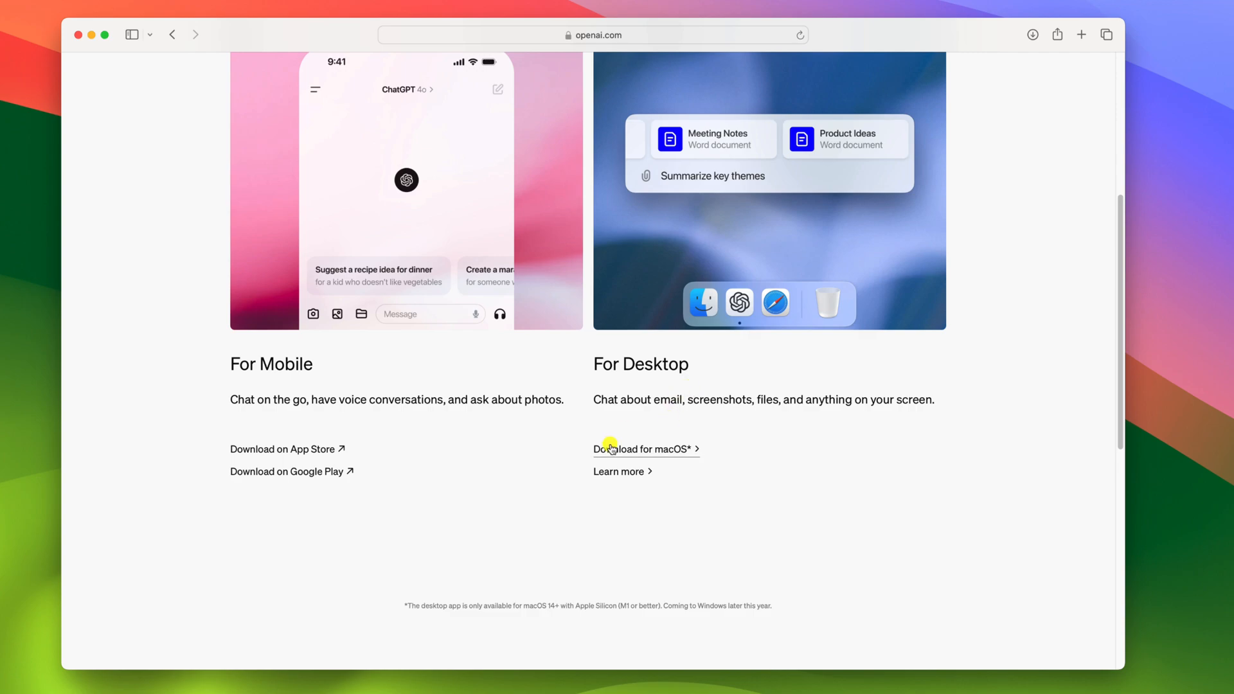
- Download the ChatGPT macOS disk image (49.4 MB), allowing openai.com downloads, and show it in Downloads
click(641, 449)
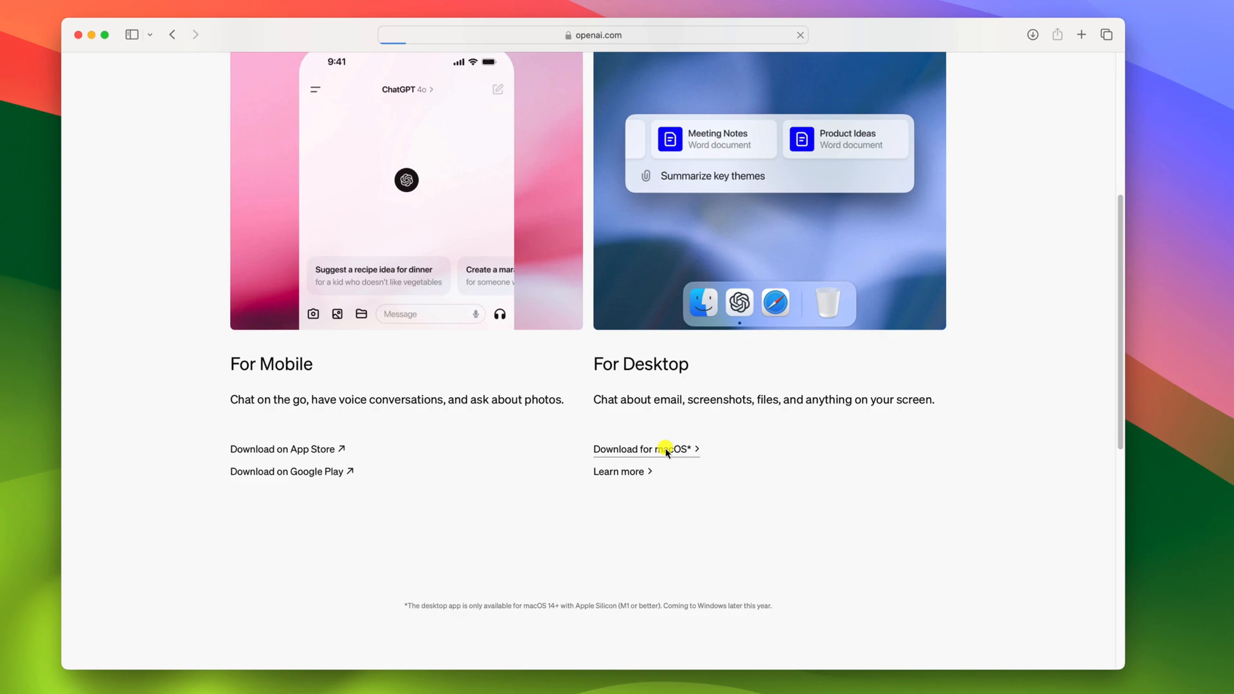
click(640, 448)
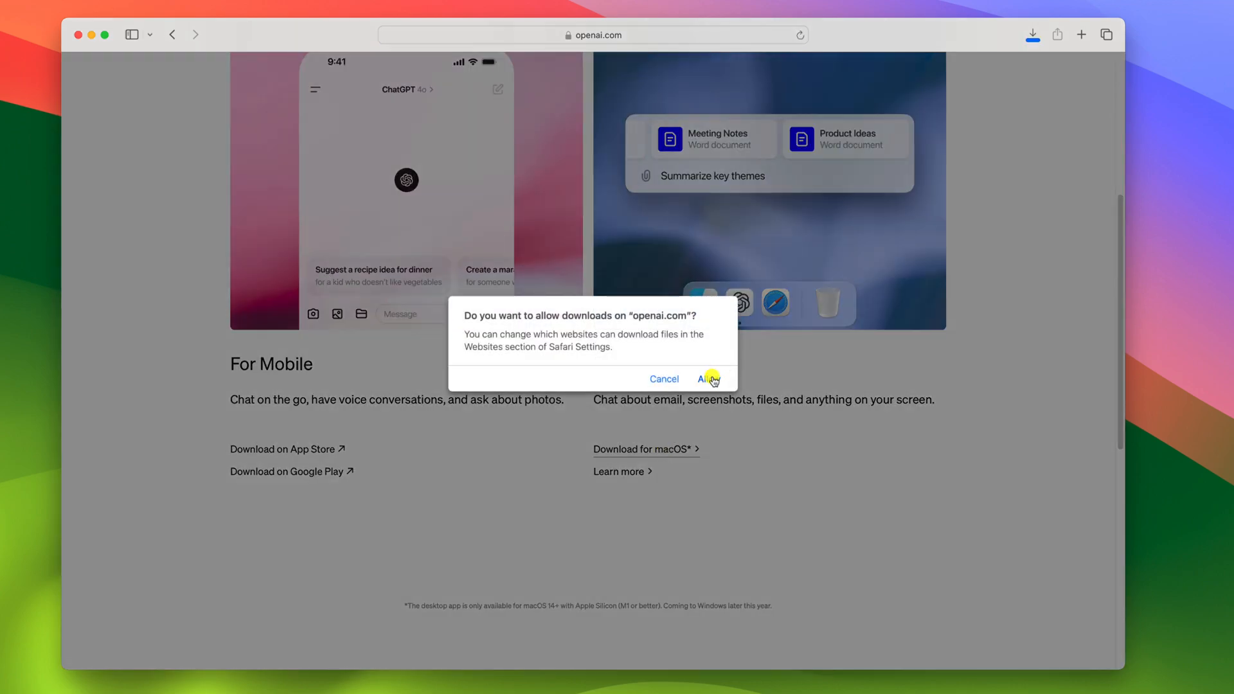
click(703, 378)
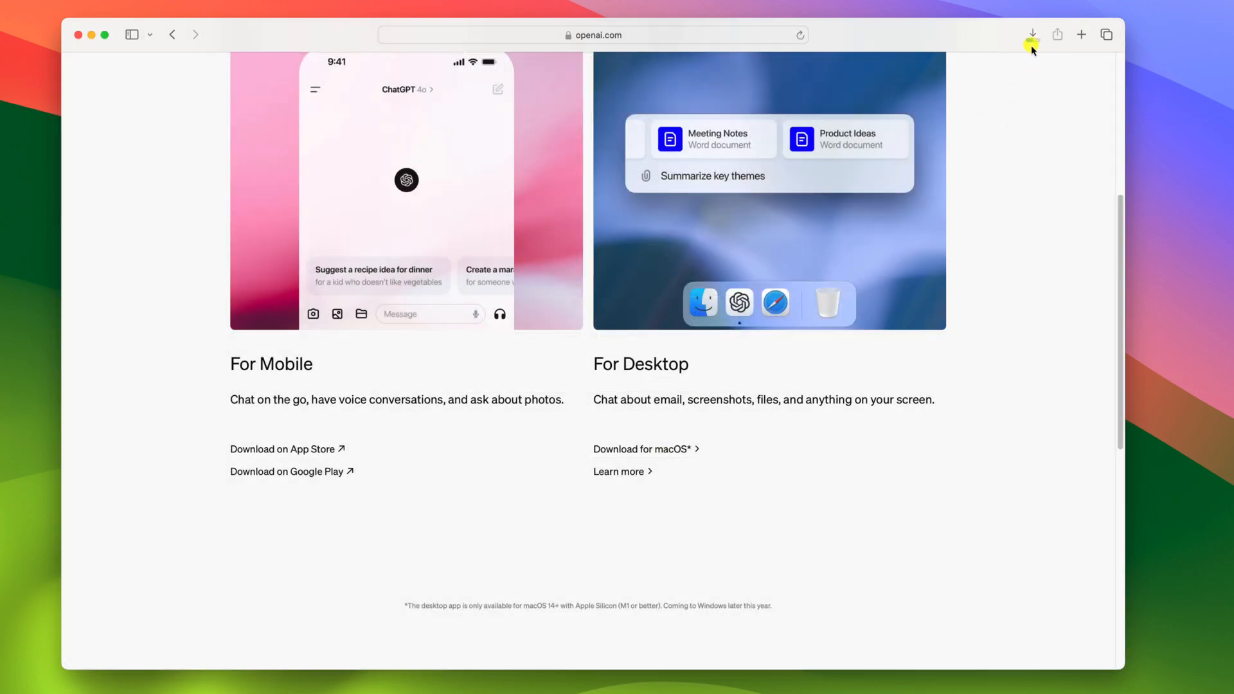
click(1032, 35)
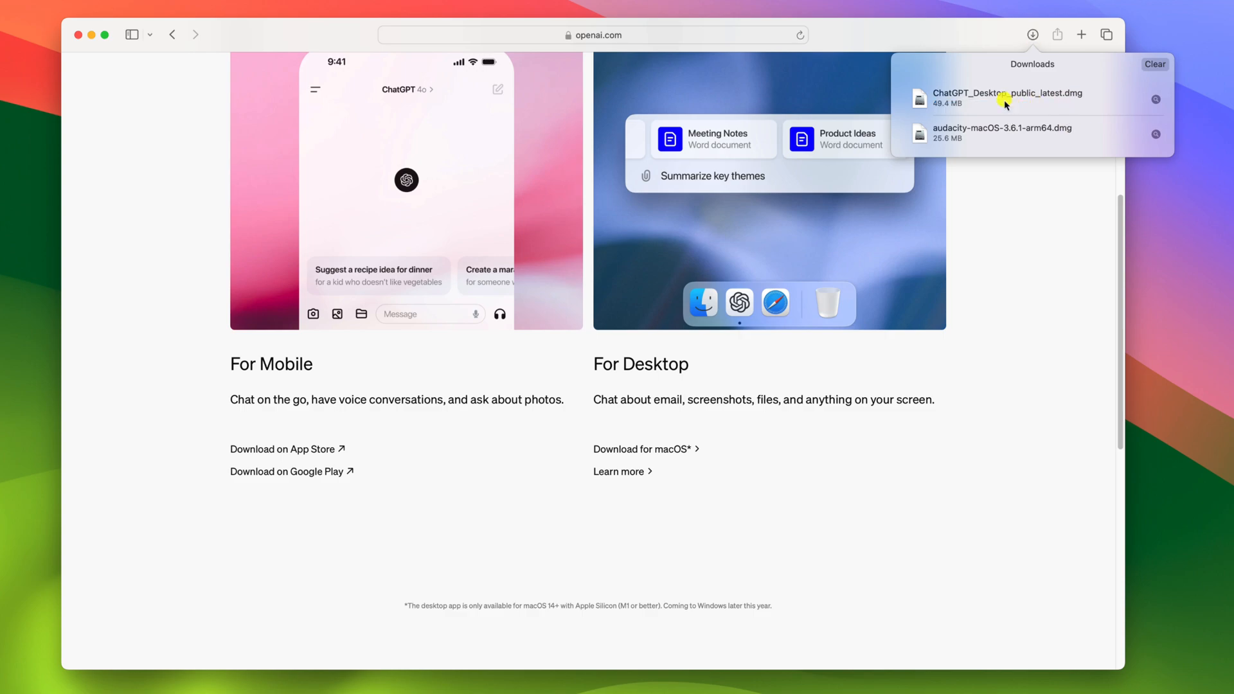
- Install ChatGPT from the .dmg into Applications and launch it to its sign-in window
double_click(1008, 97)
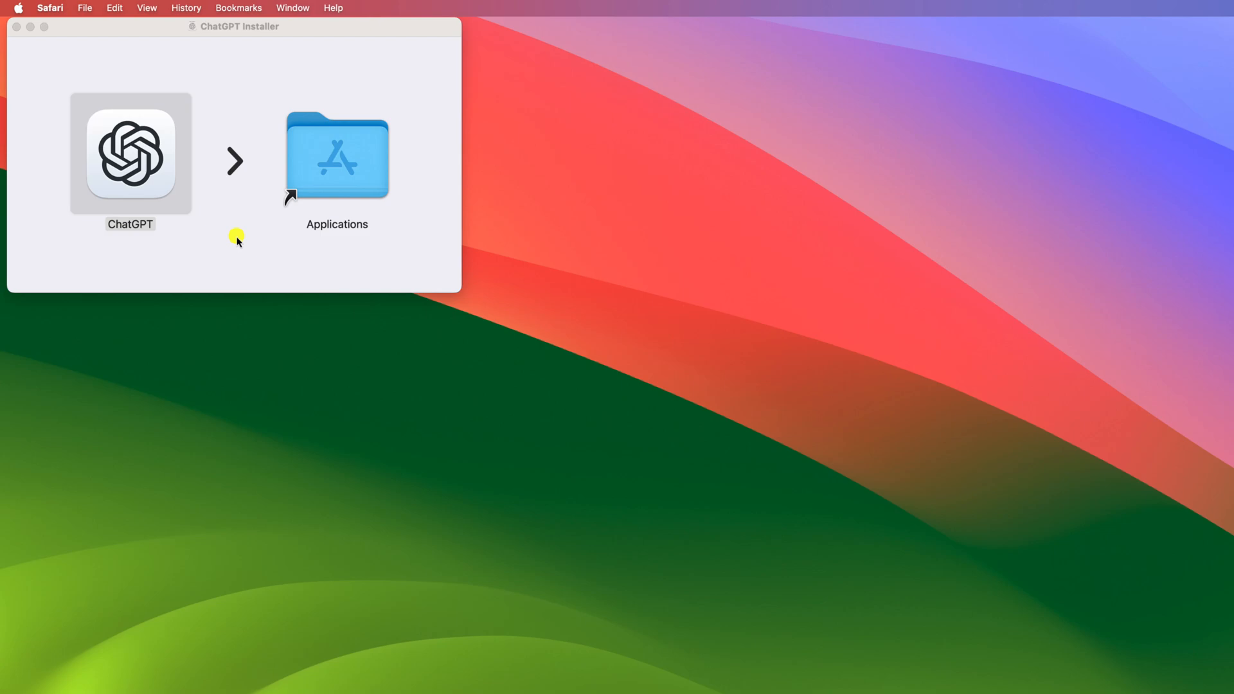
mouse_move(14, 27)
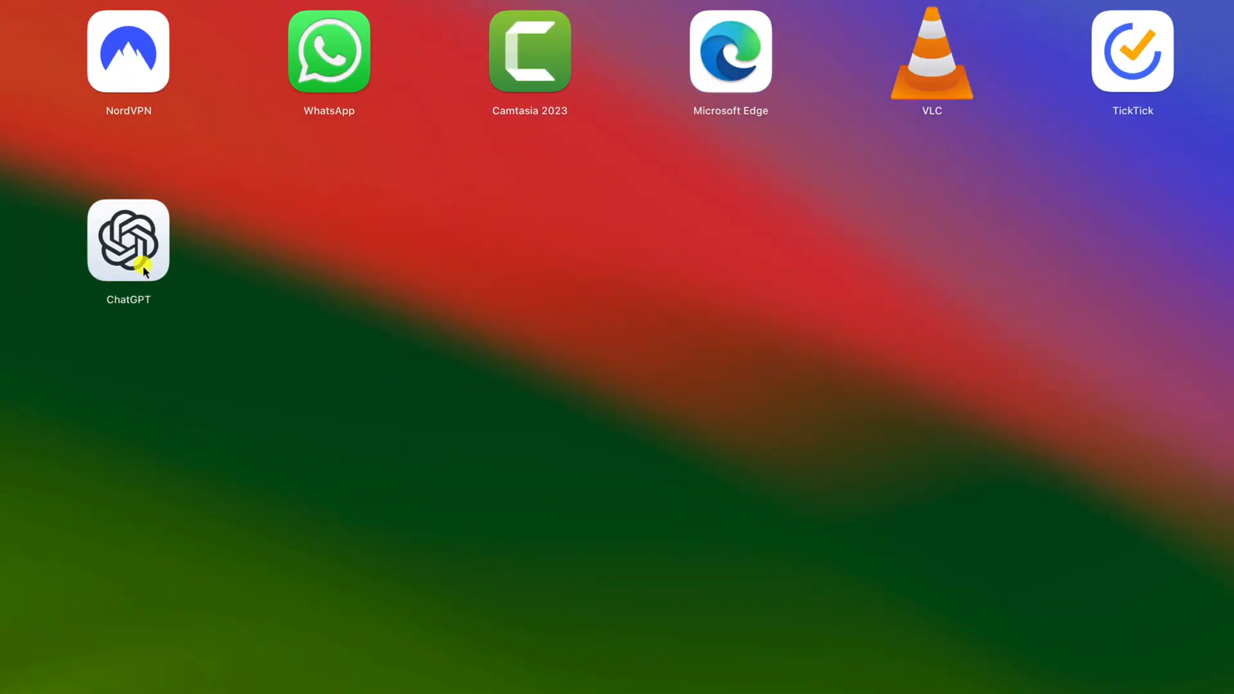
double_click(129, 240)
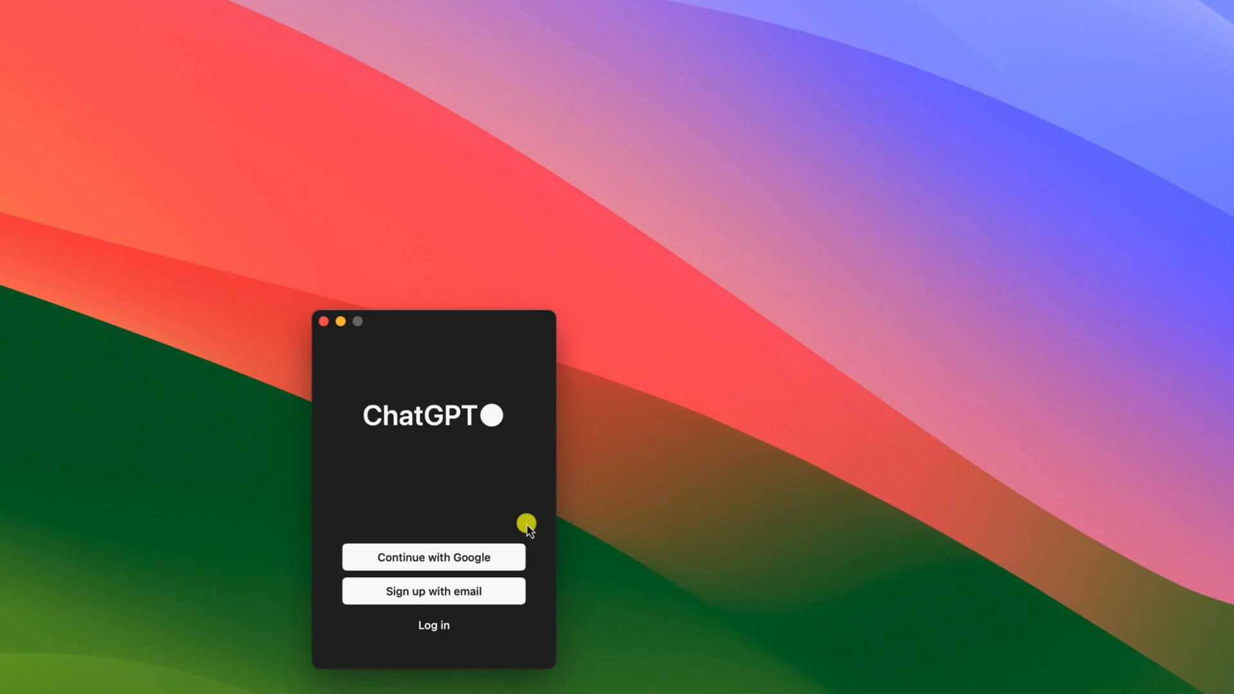